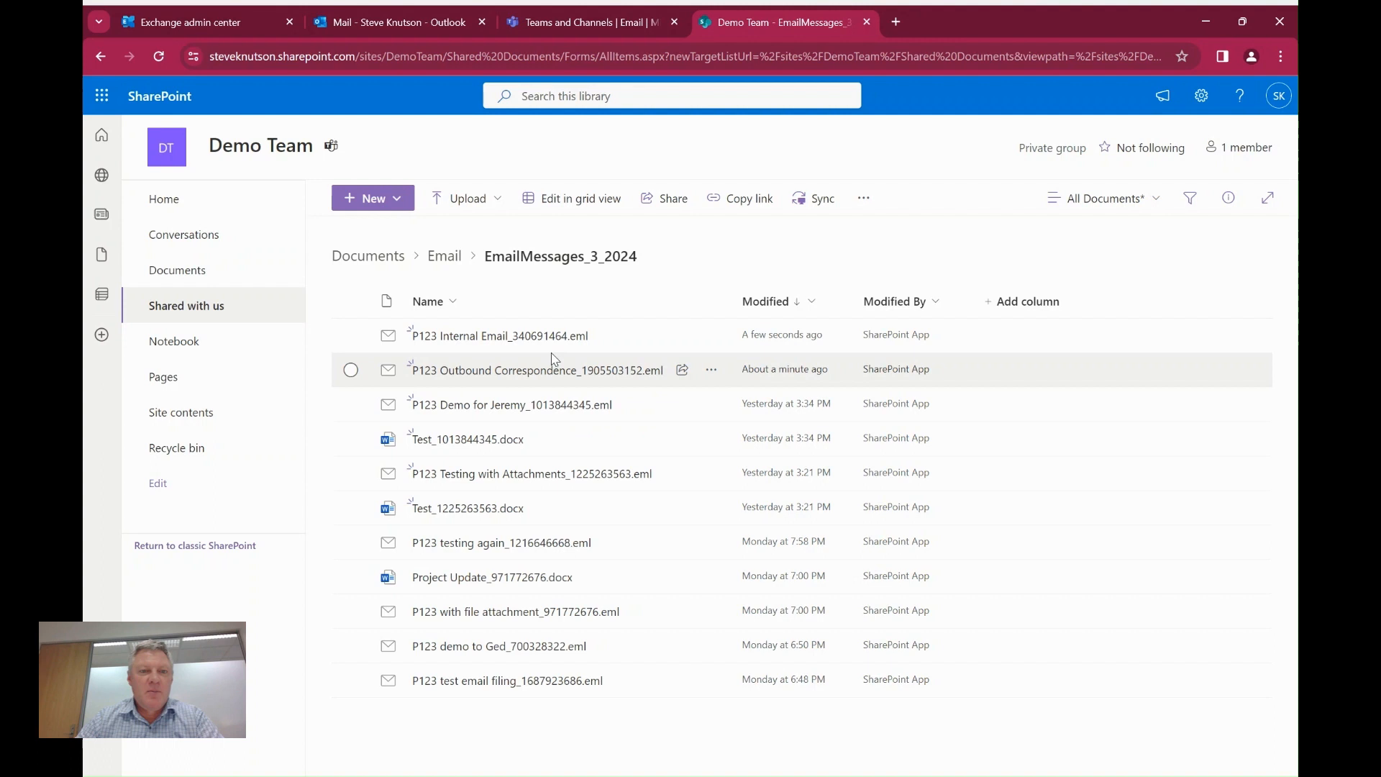
{"action": "mouse_move", "coordinate": [631, 542]}
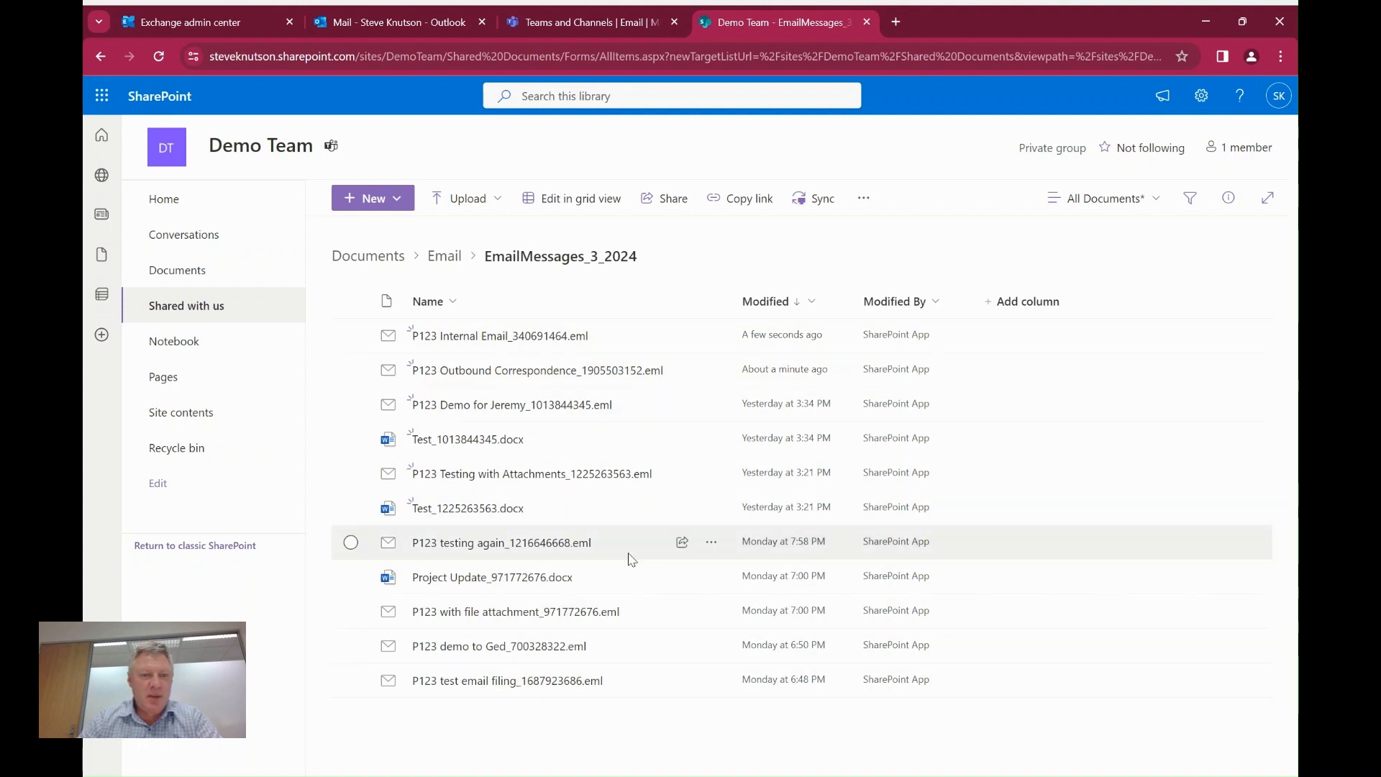
{"action": "mouse_move", "coordinate": [656, 611]}
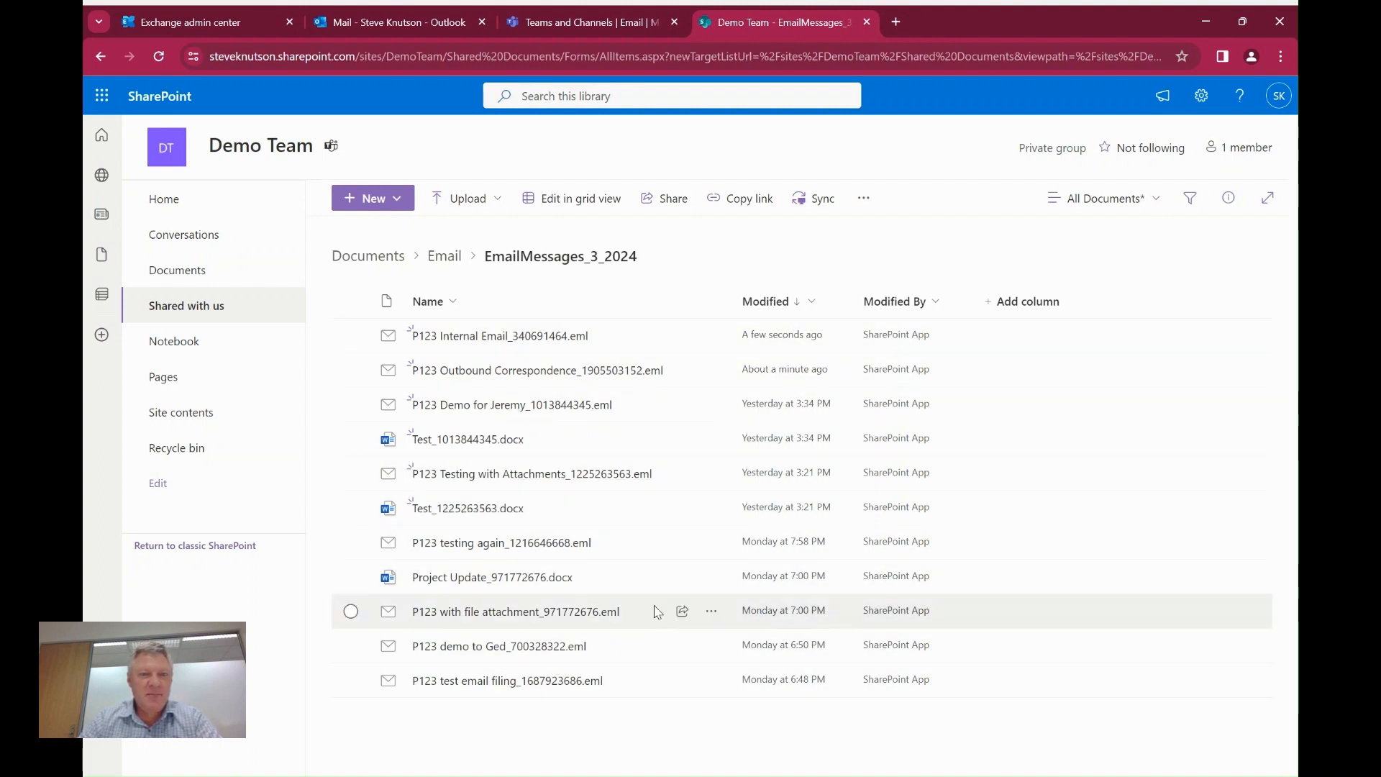
{"action": "mouse_move", "coordinate": [568, 509]}
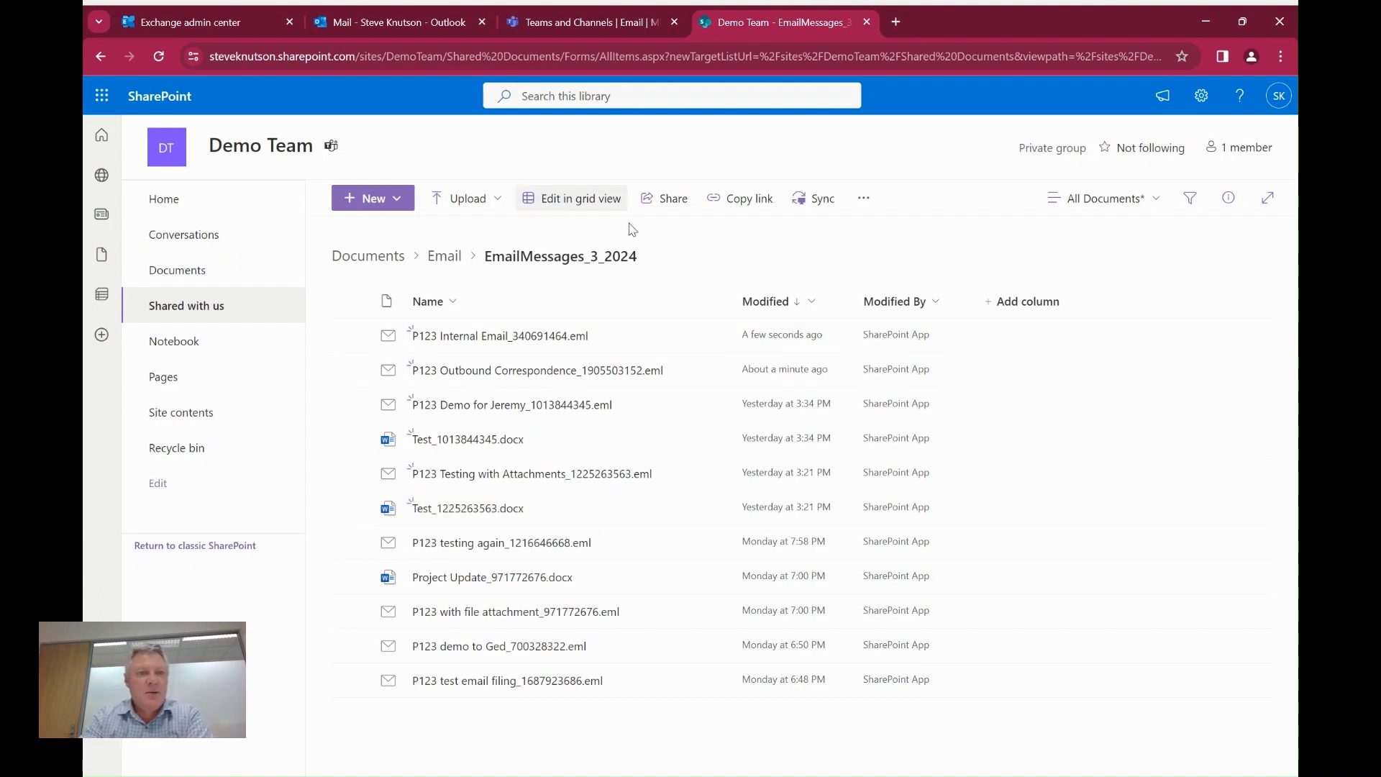
Step: View the Teams Email channel's posts and options menu, then go to the Exchange admin center
{"action": "left_click", "coordinate": [590, 21]}
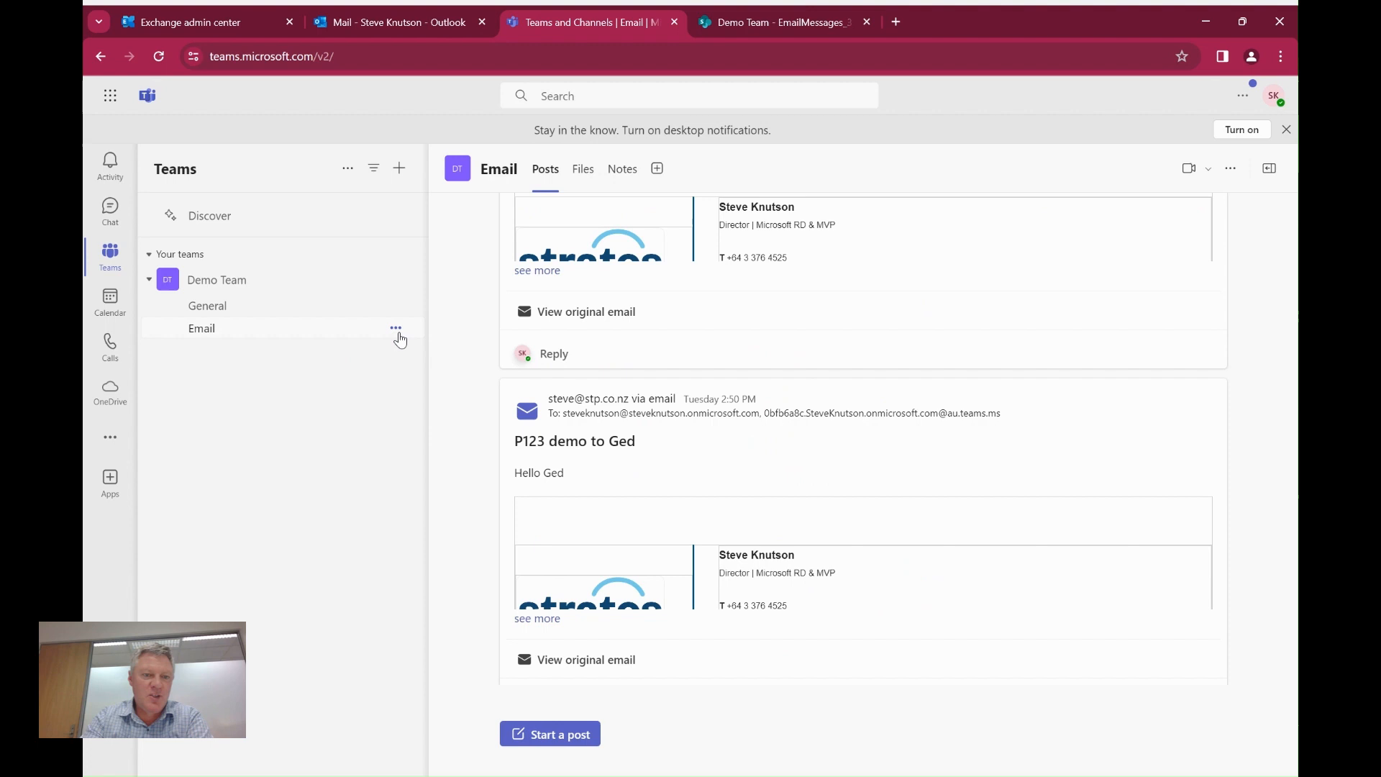
{"action": "left_click", "coordinate": [395, 328]}
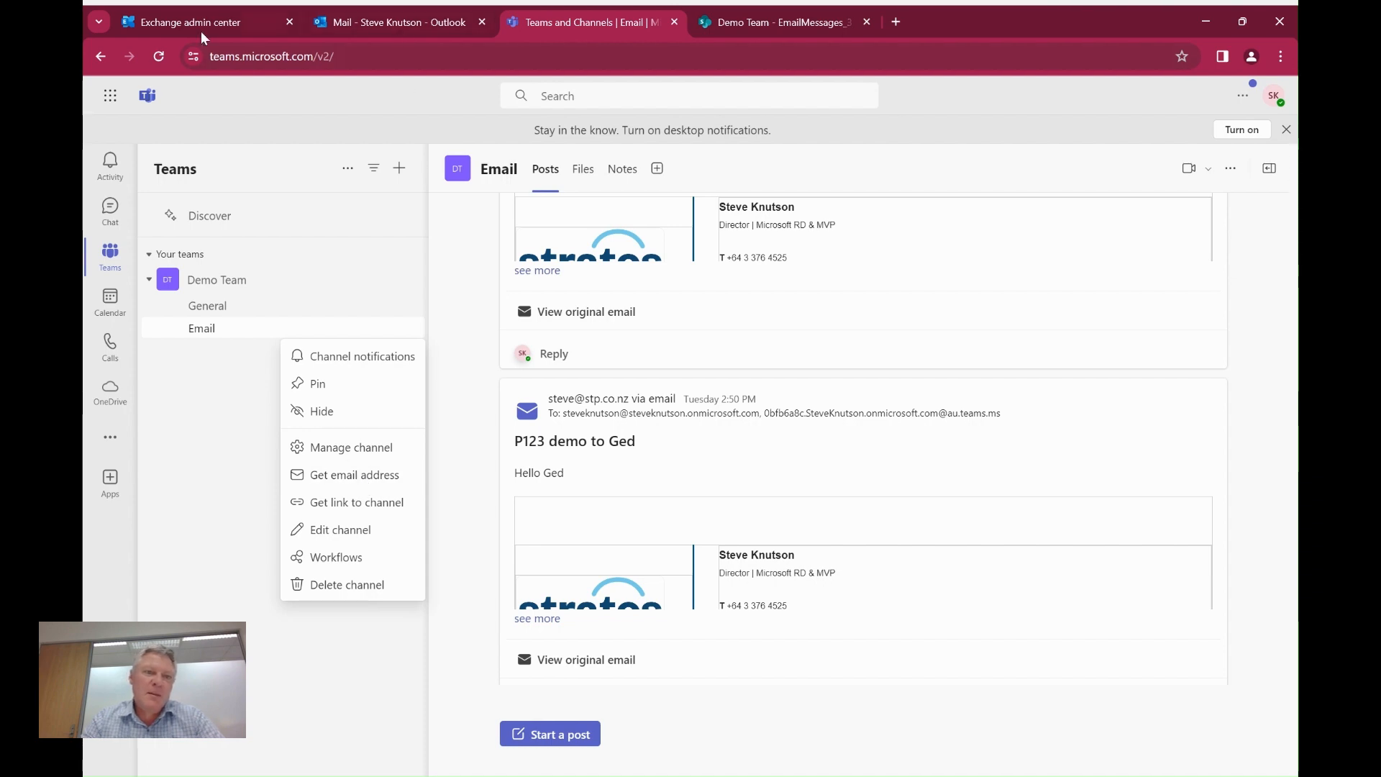
{"action": "left_click", "coordinate": [188, 20]}
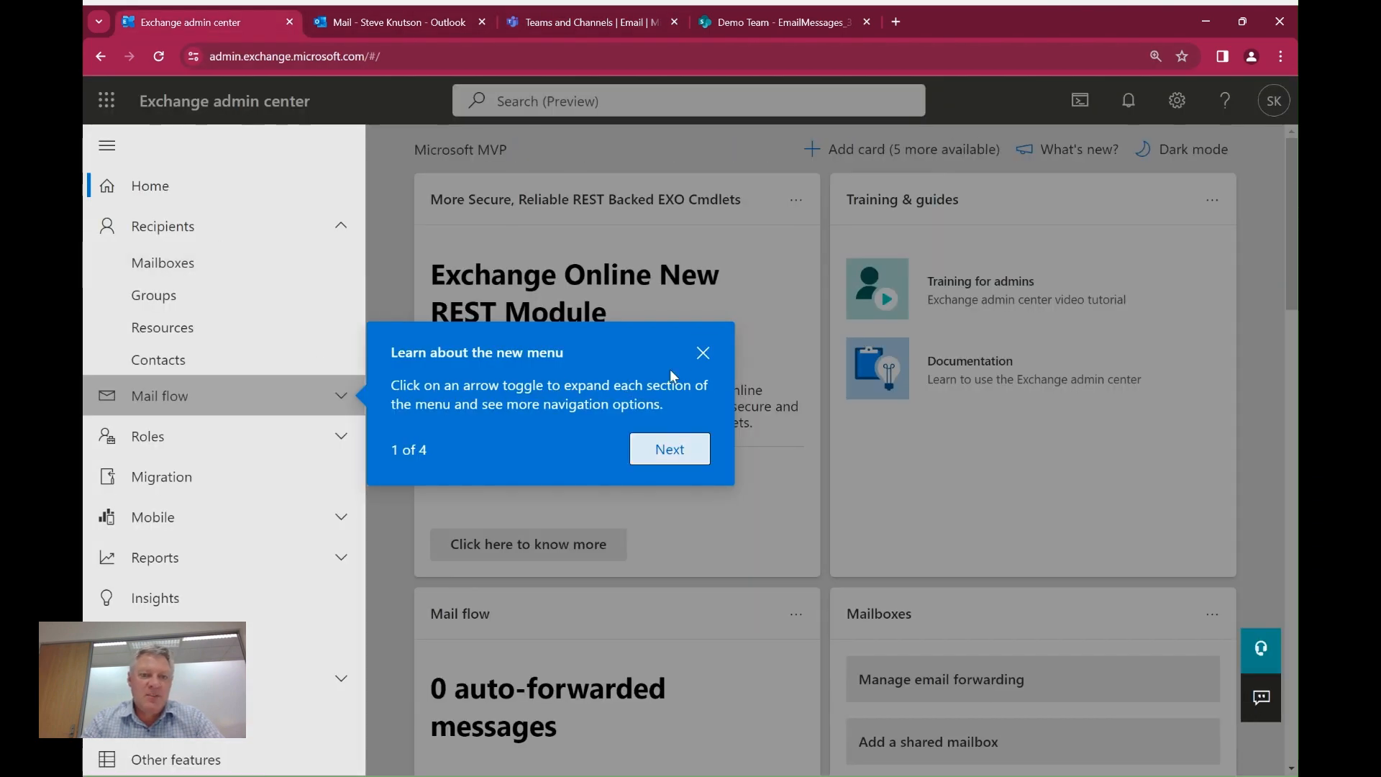
Step: Dismiss the new-menu tour tip and expand the Mail flow section
{"action": "left_click", "coordinate": [702, 353]}
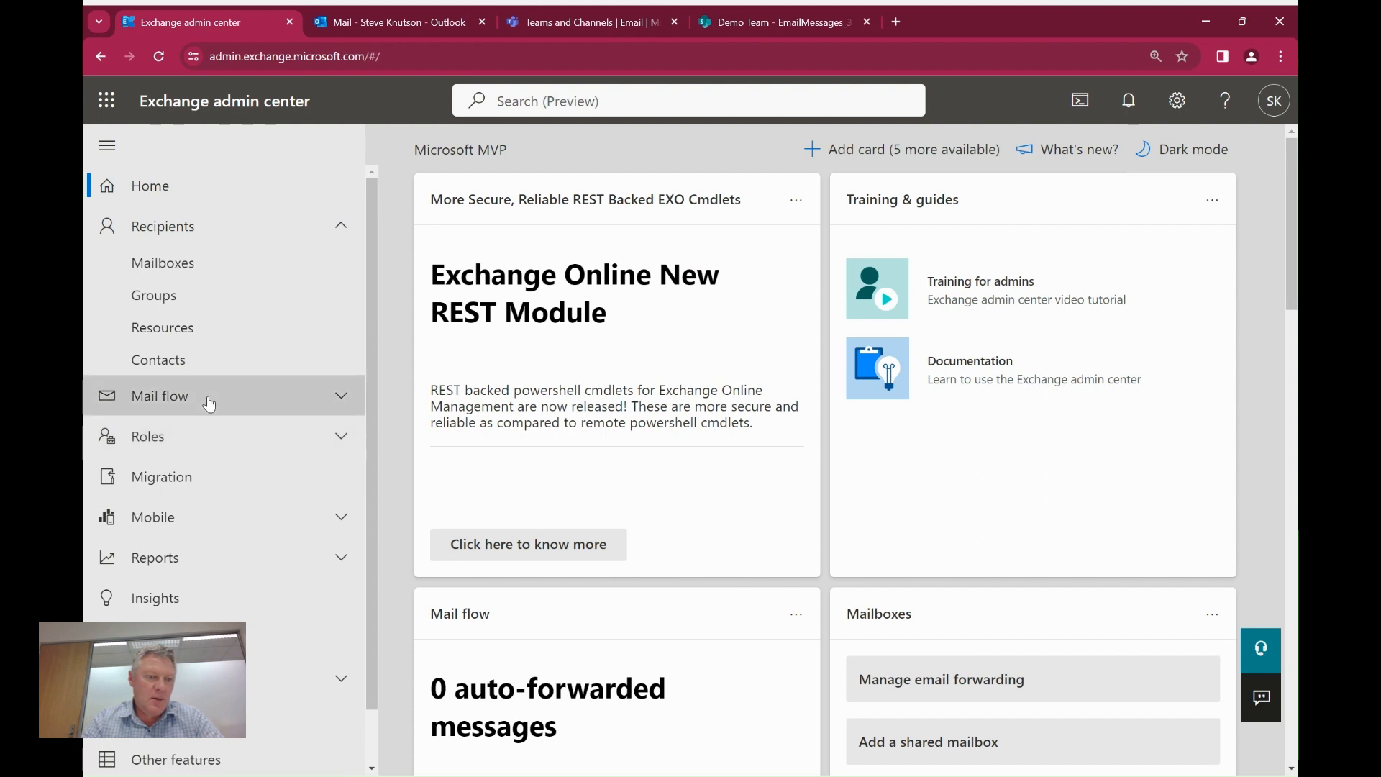
{"action": "left_click", "coordinate": [146, 464]}
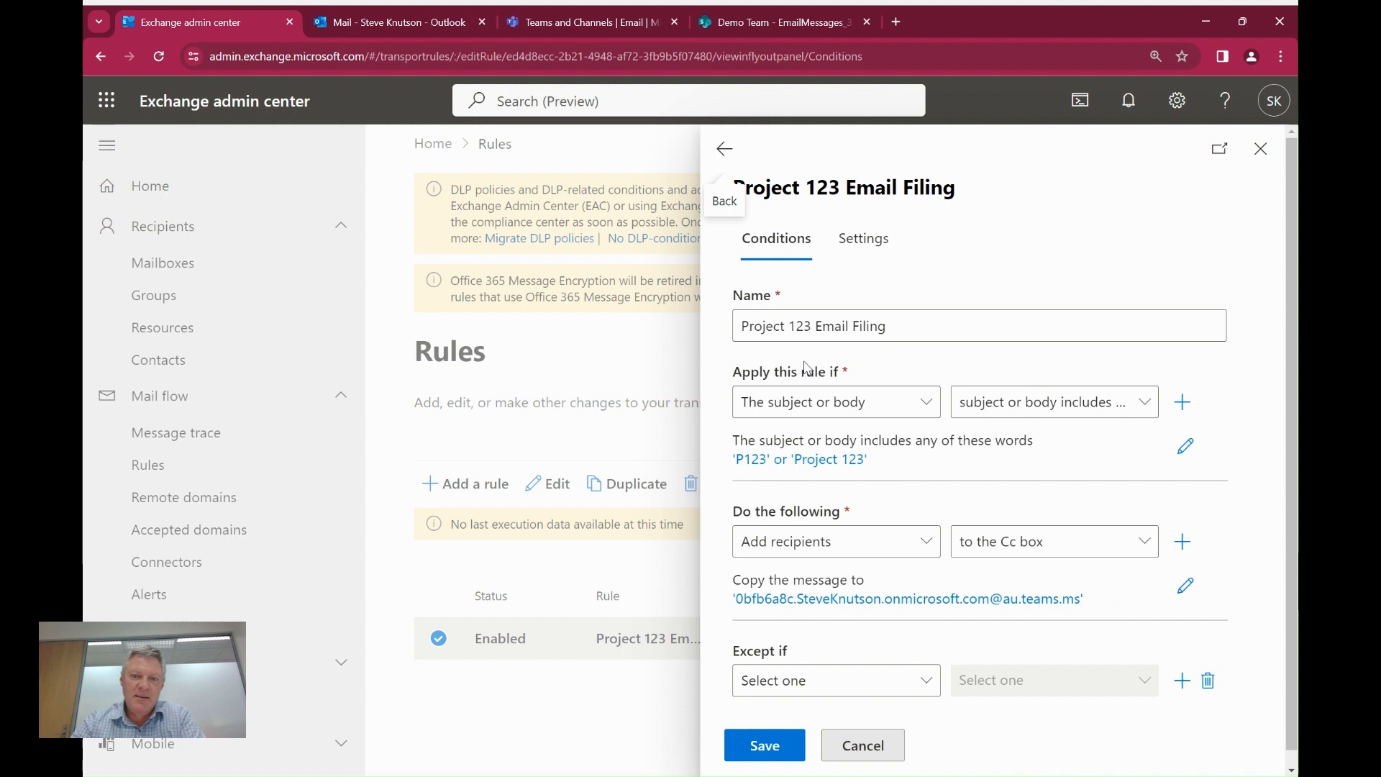
{"action": "mouse_move", "coordinate": [994, 369]}
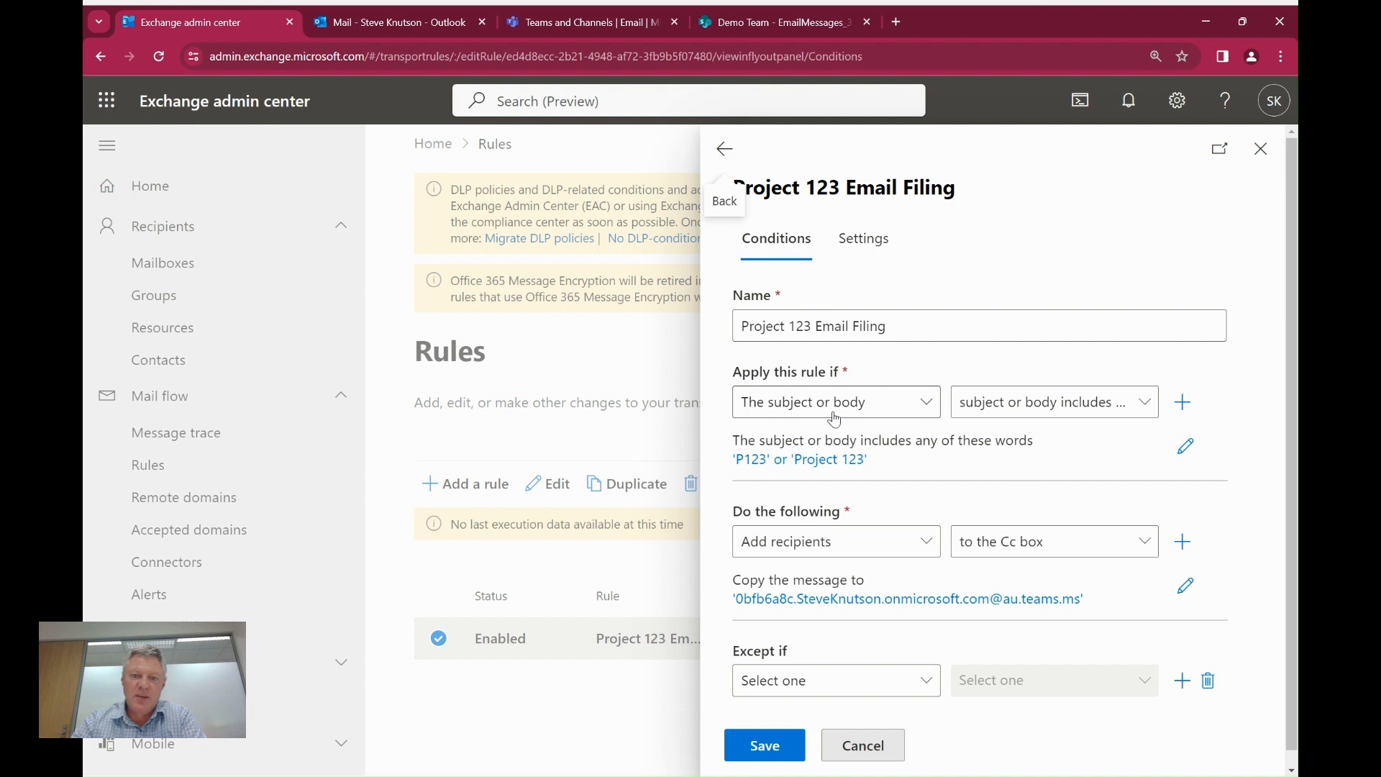
{"action": "mouse_move", "coordinate": [1119, 451]}
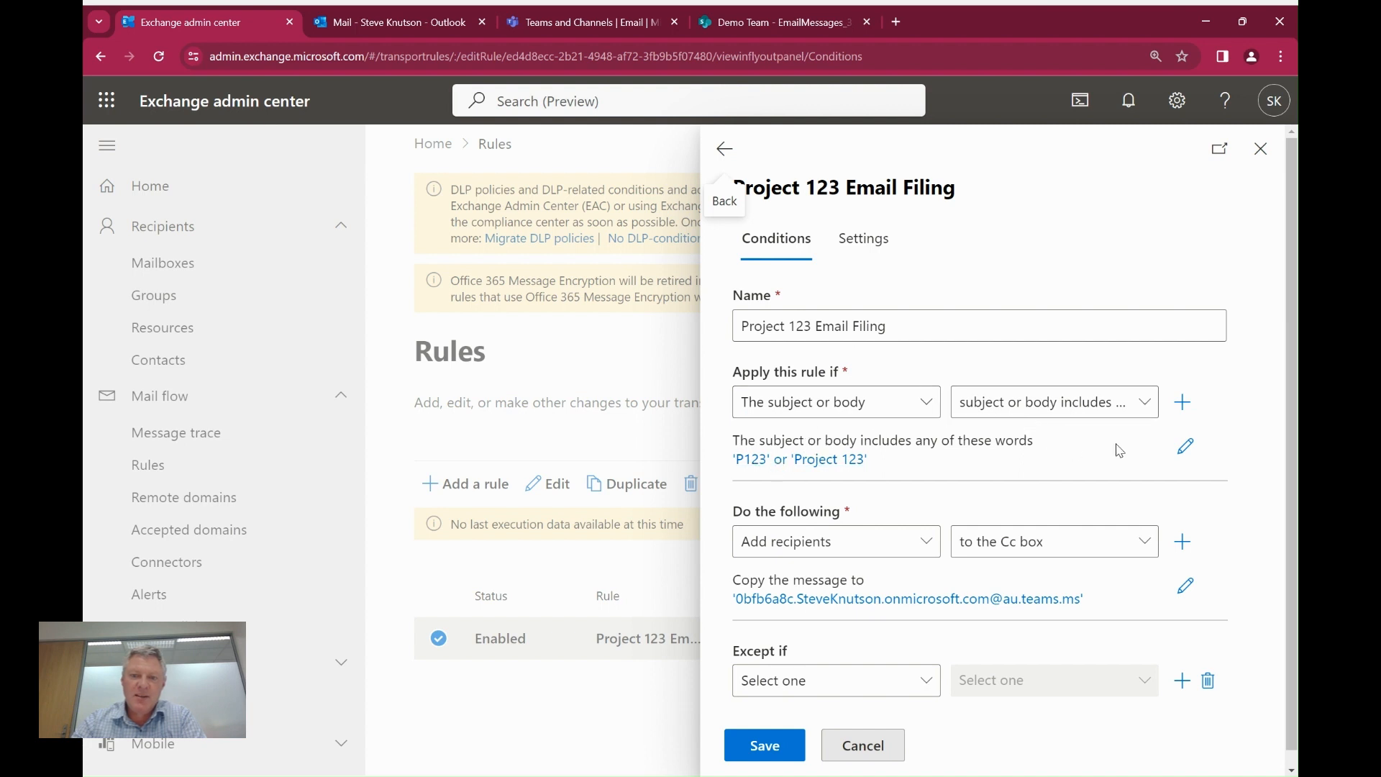
Step: Review the rule's P123 and Project 123 keywords, close the rule, and switch to Outlook
{"action": "left_click", "coordinate": [1186, 447]}
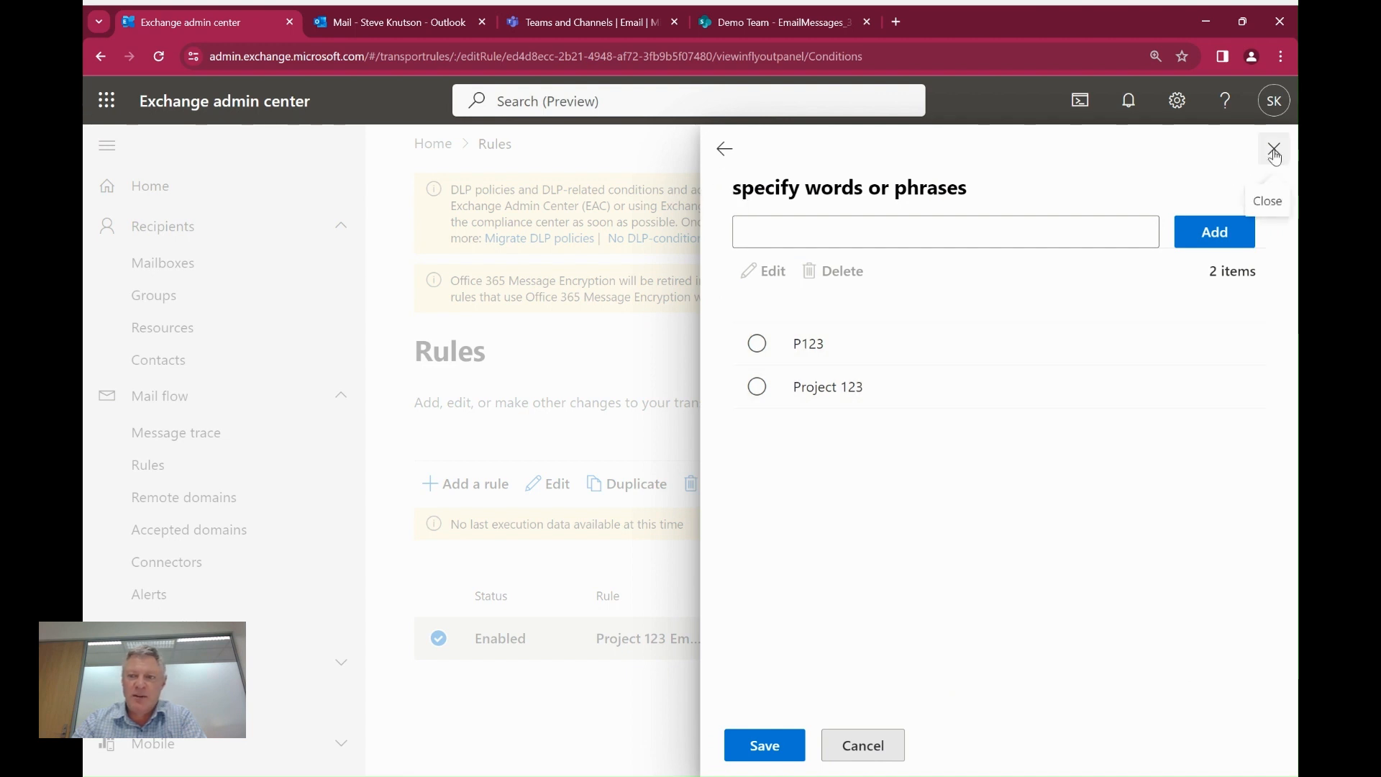
{"action": "left_click", "coordinate": [1273, 149]}
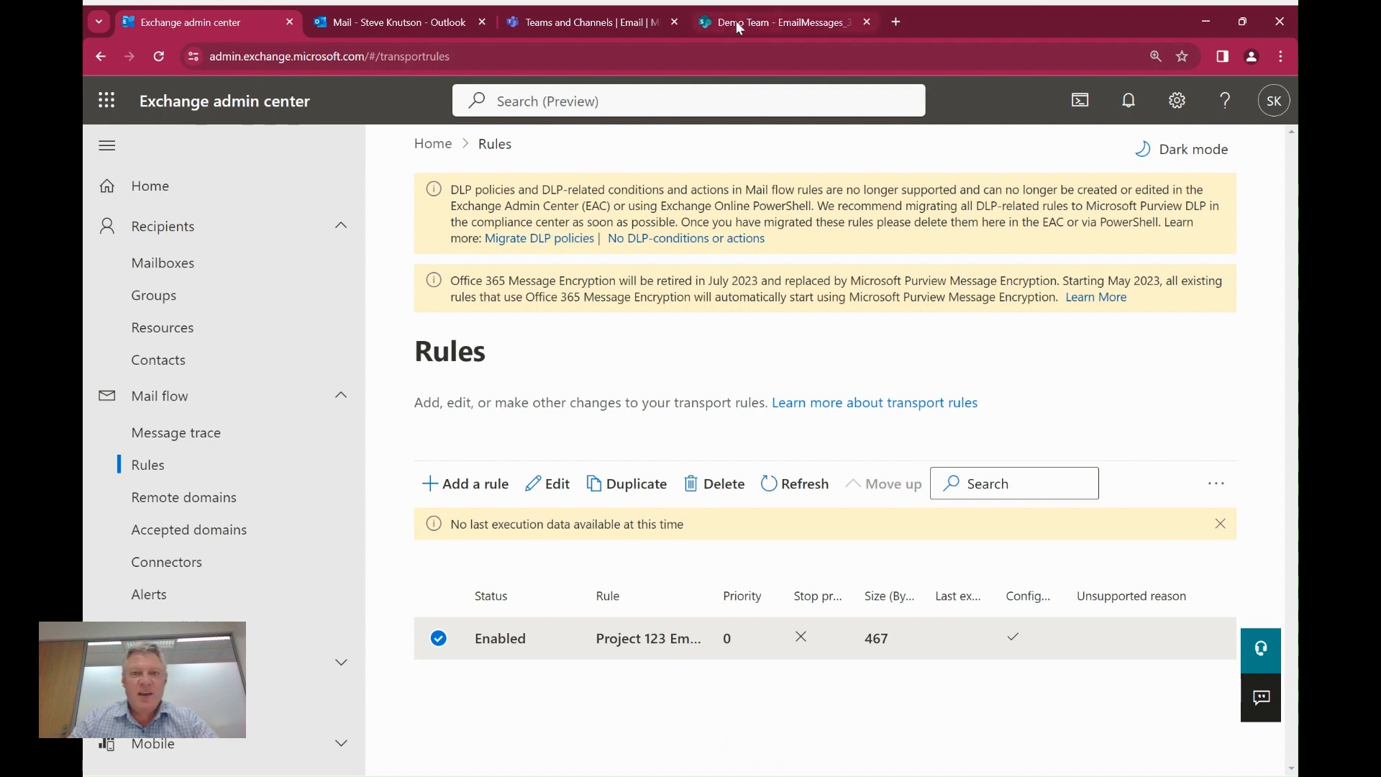
{"action": "mouse_move", "coordinate": [586, 21]}
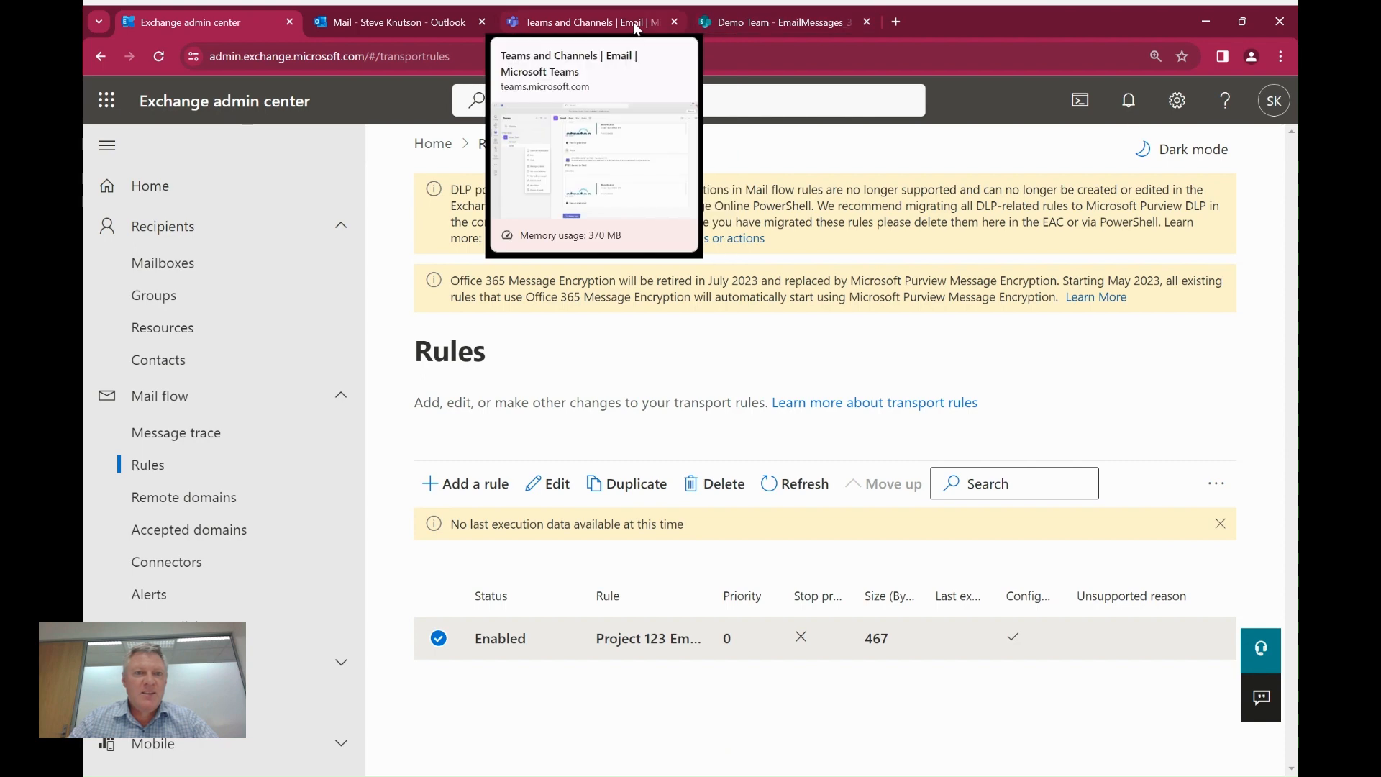
{"action": "left_click", "coordinate": [396, 22]}
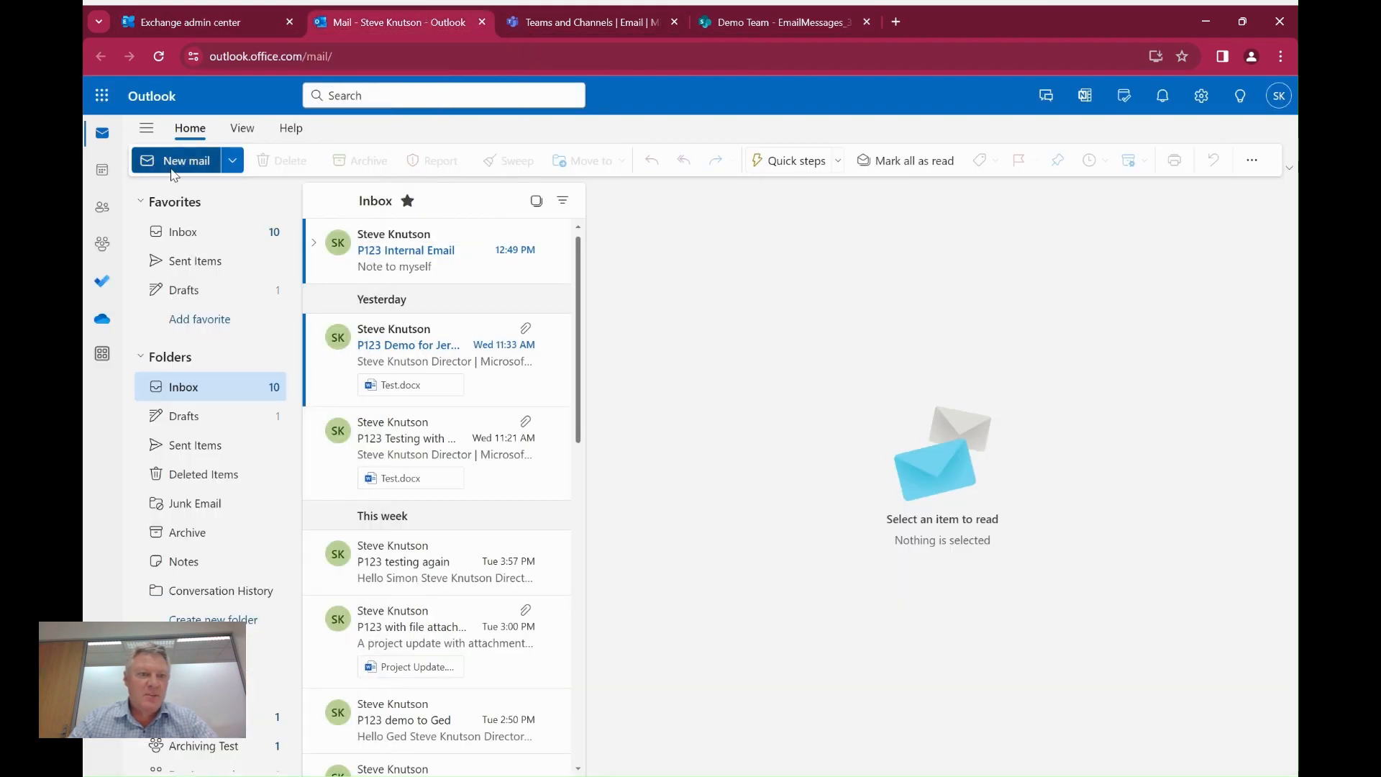
{"action": "left_click", "coordinate": [185, 160]}
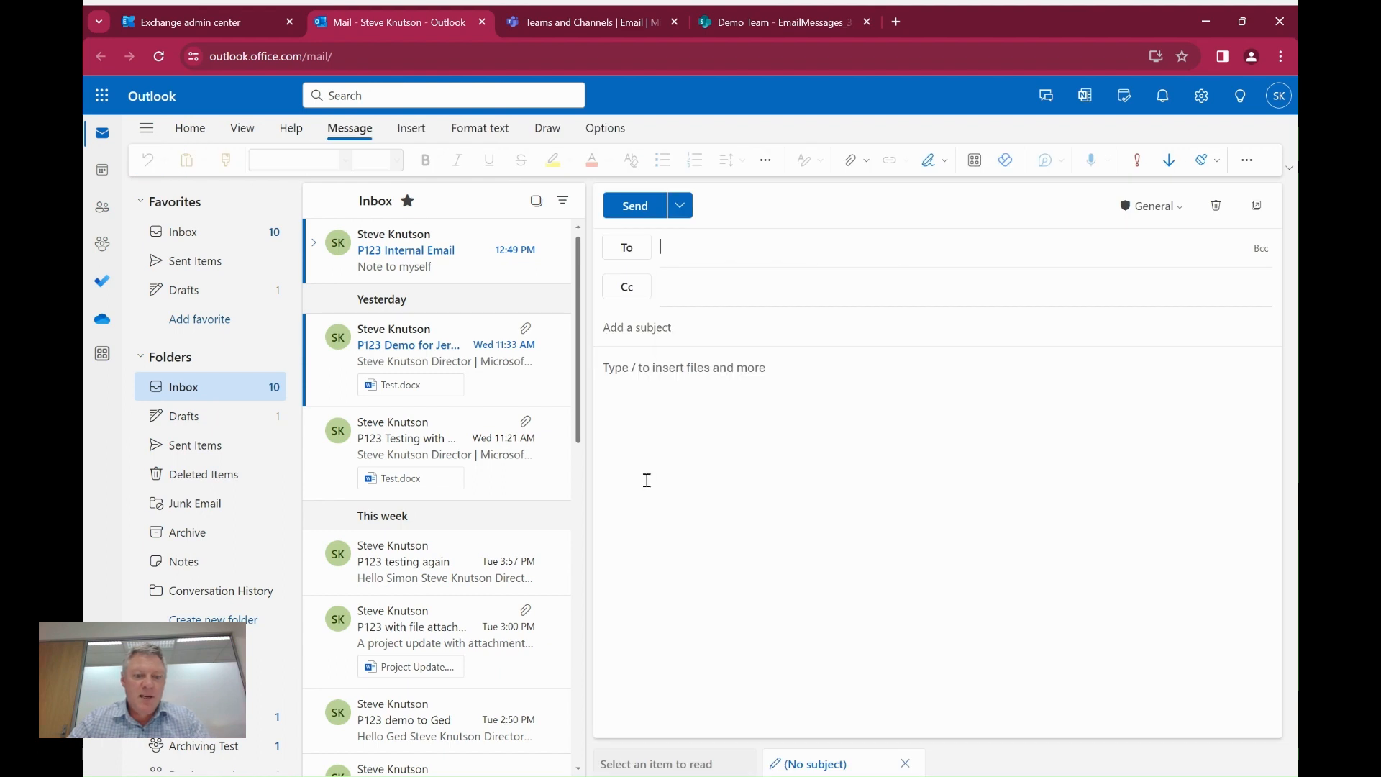
{"action": "type", "text": "steve"}
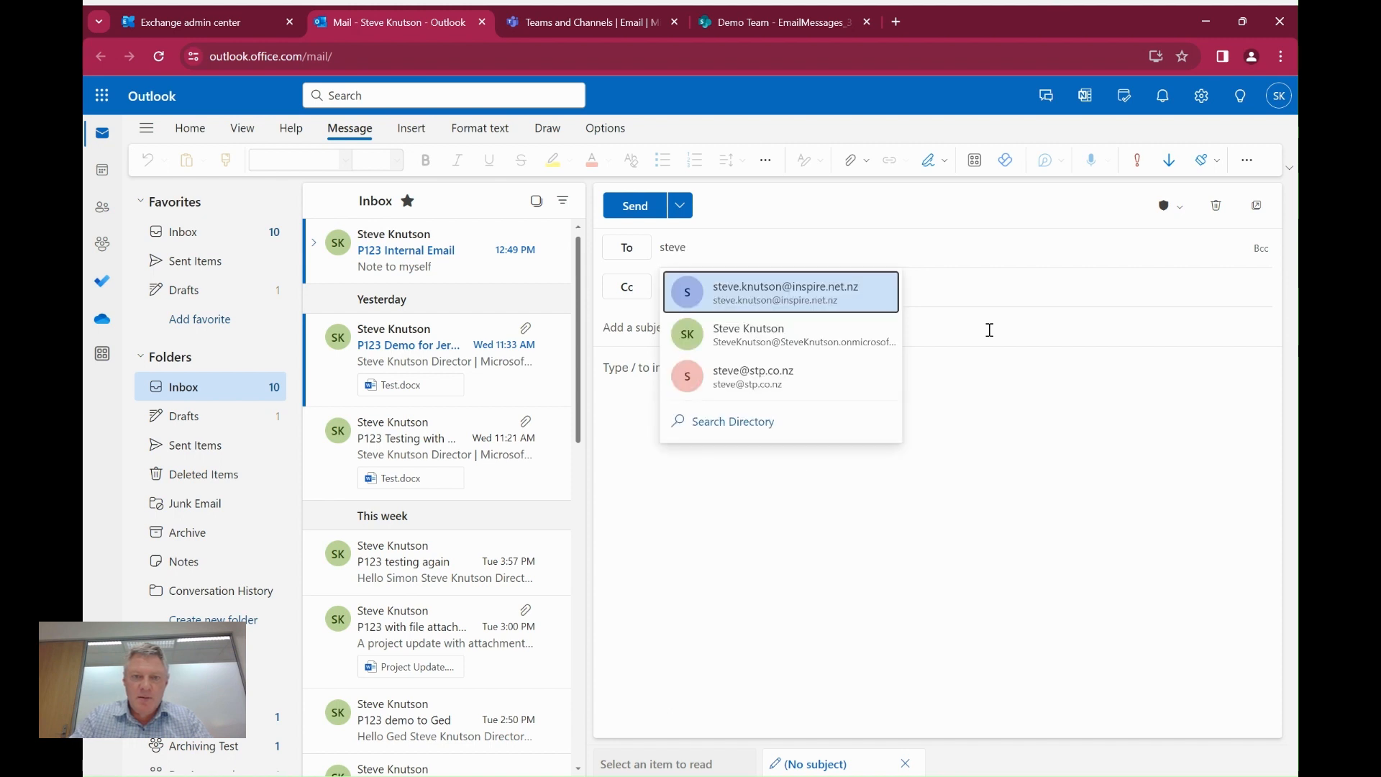
{"action": "left_click", "coordinate": [747, 334]}
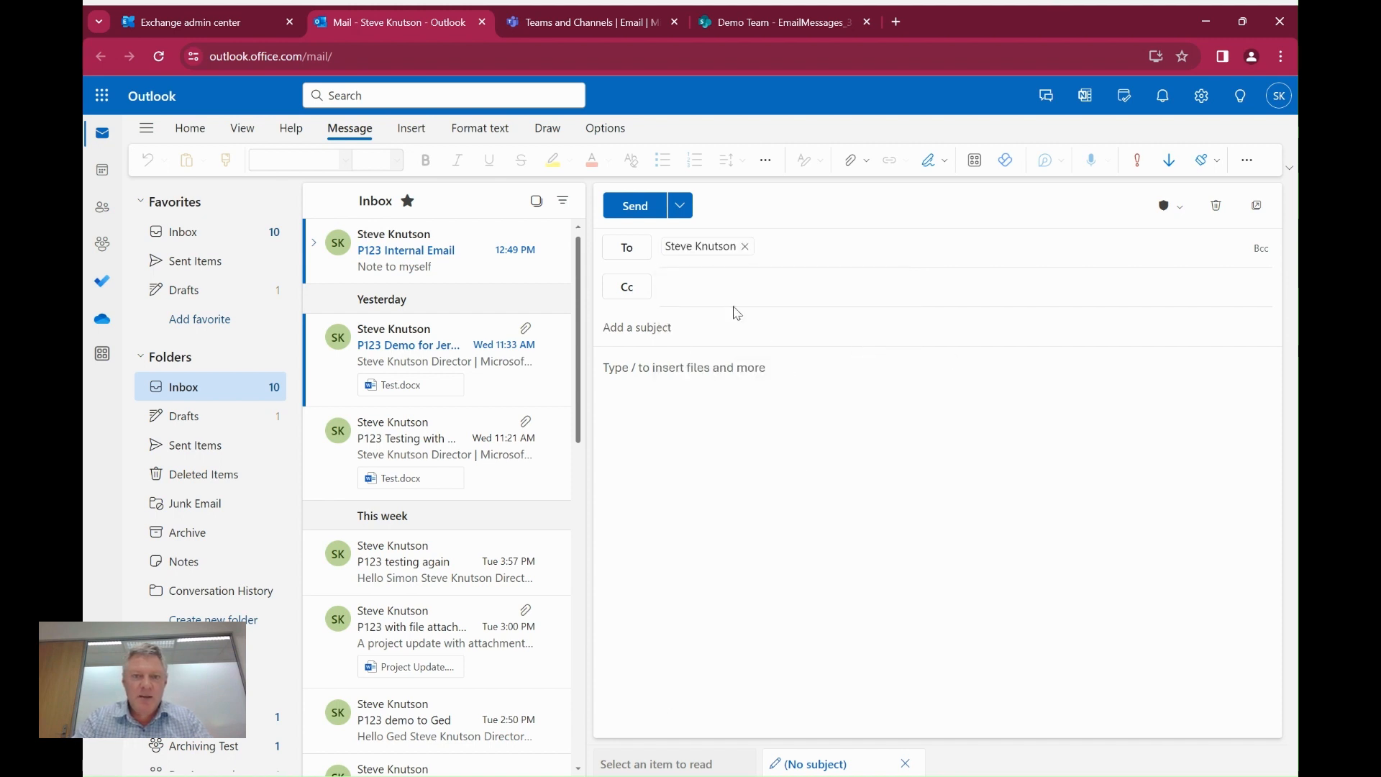
{"action": "type", "text": "P123"}
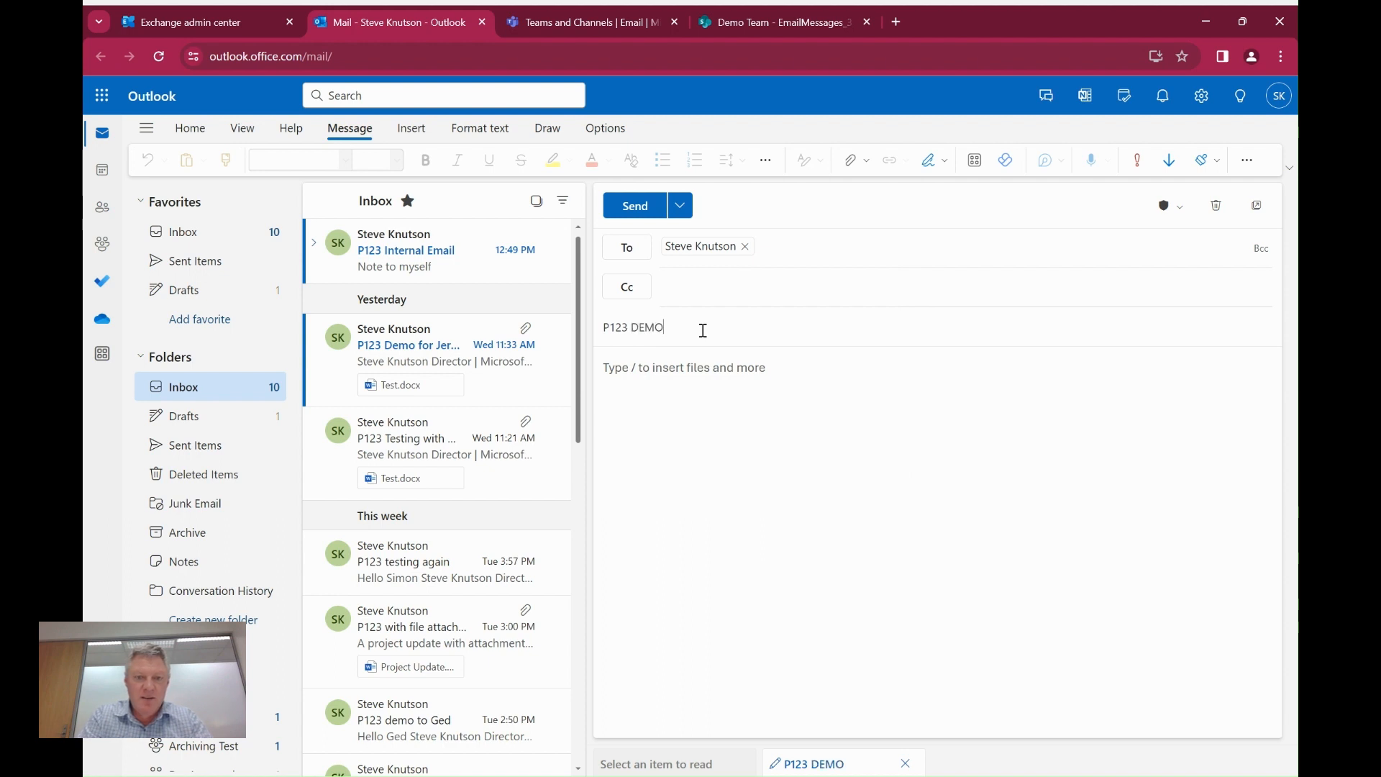
{"action": "type", "text": "DEMO DEMO"}
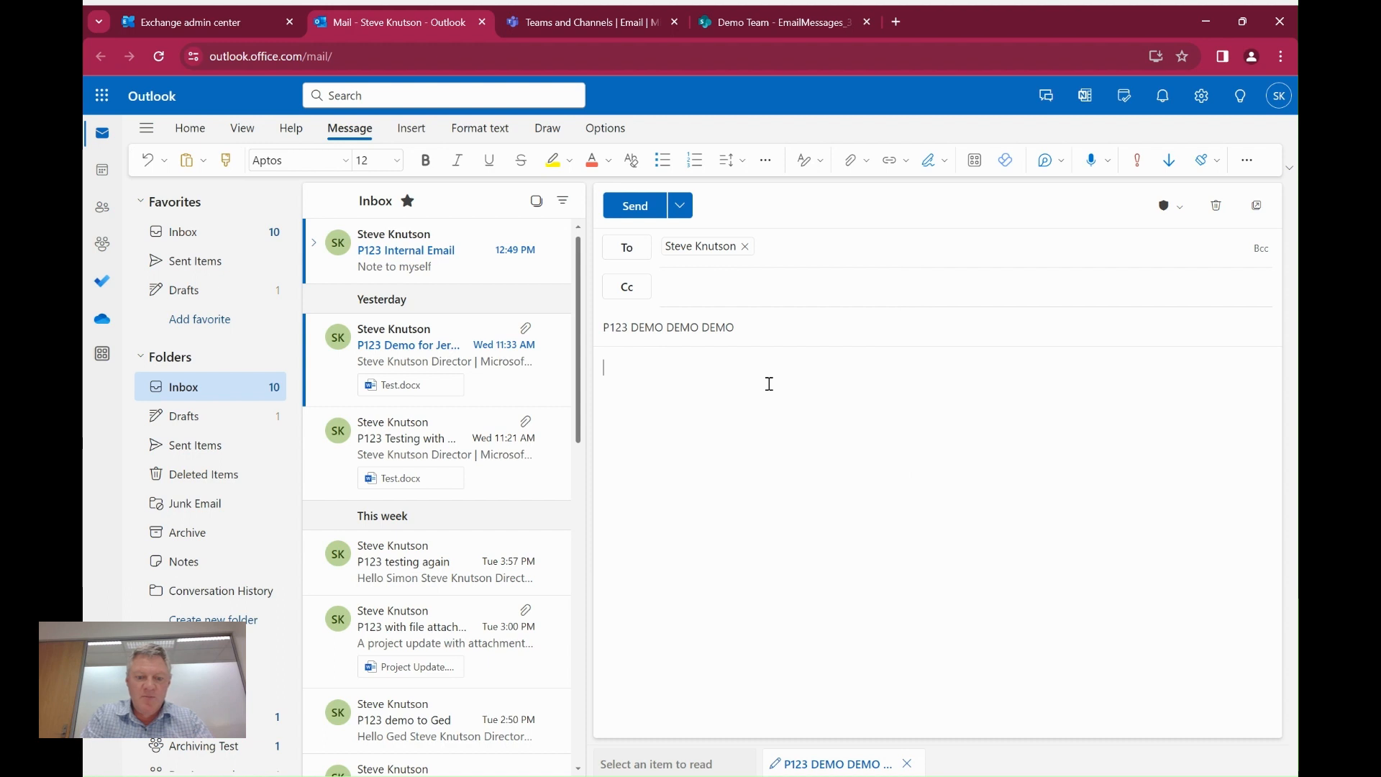
{"action": "type", "text": "more information goes her"}
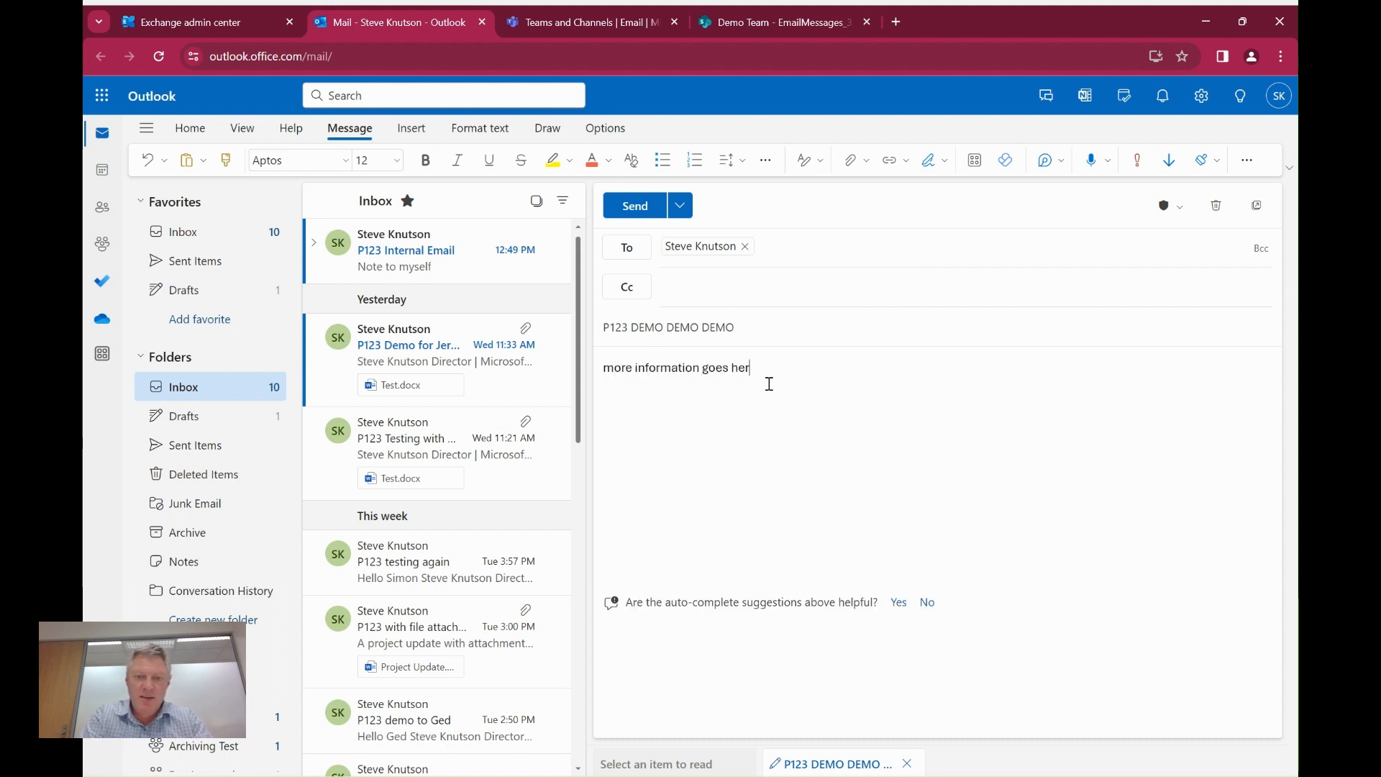
{"action": "type", "text": "e"}
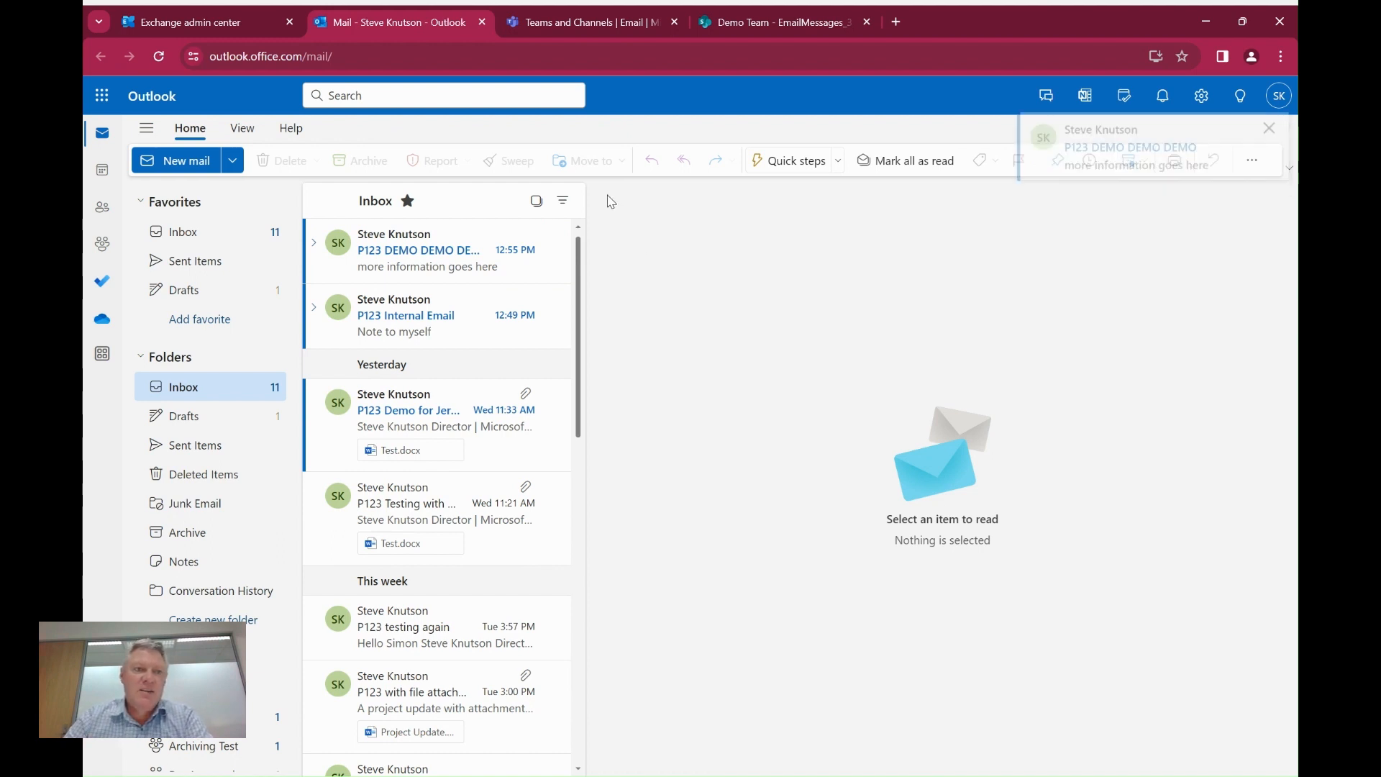
Step: Switch to the Demo Team SharePoint tab showing the EmailMessages_3_2024 folder
{"action": "left_click", "coordinate": [782, 23]}
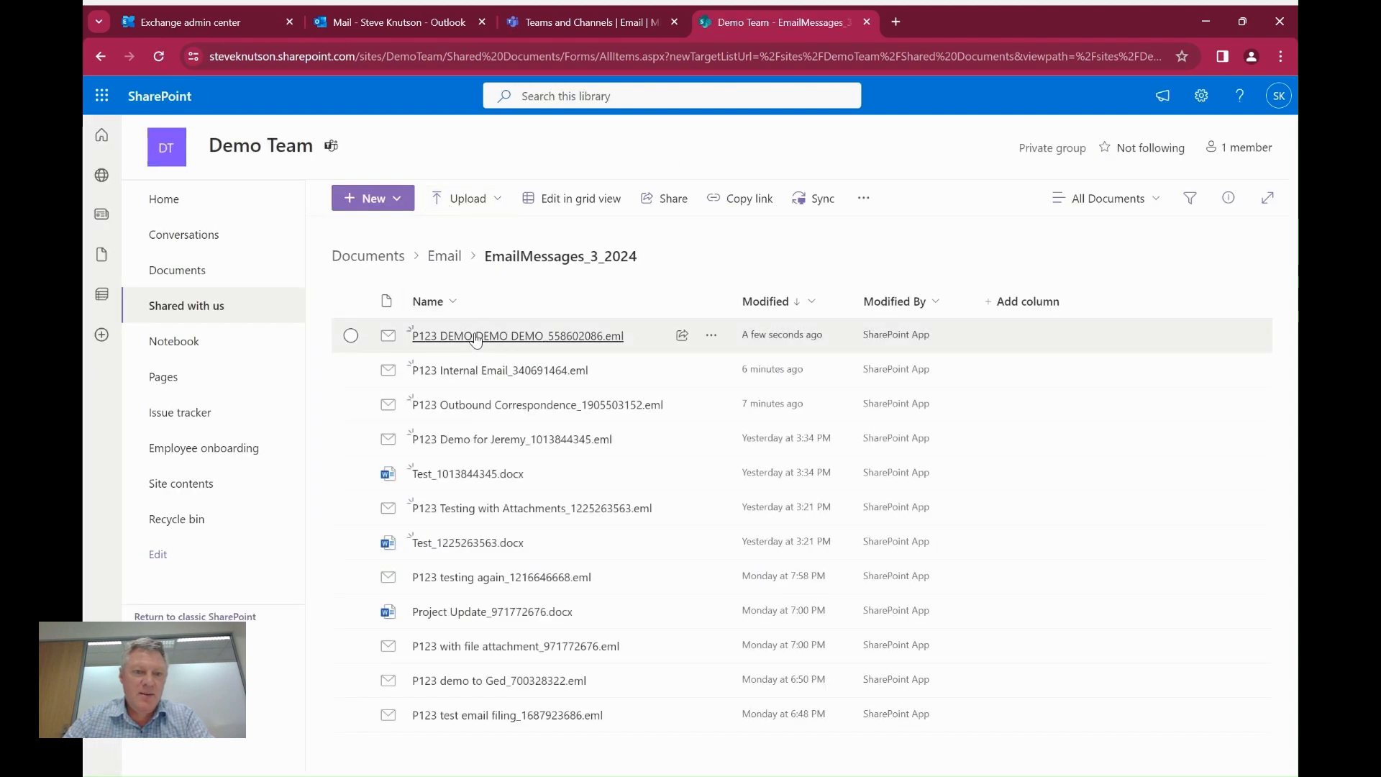
{"action": "left_click", "coordinate": [517, 336]}
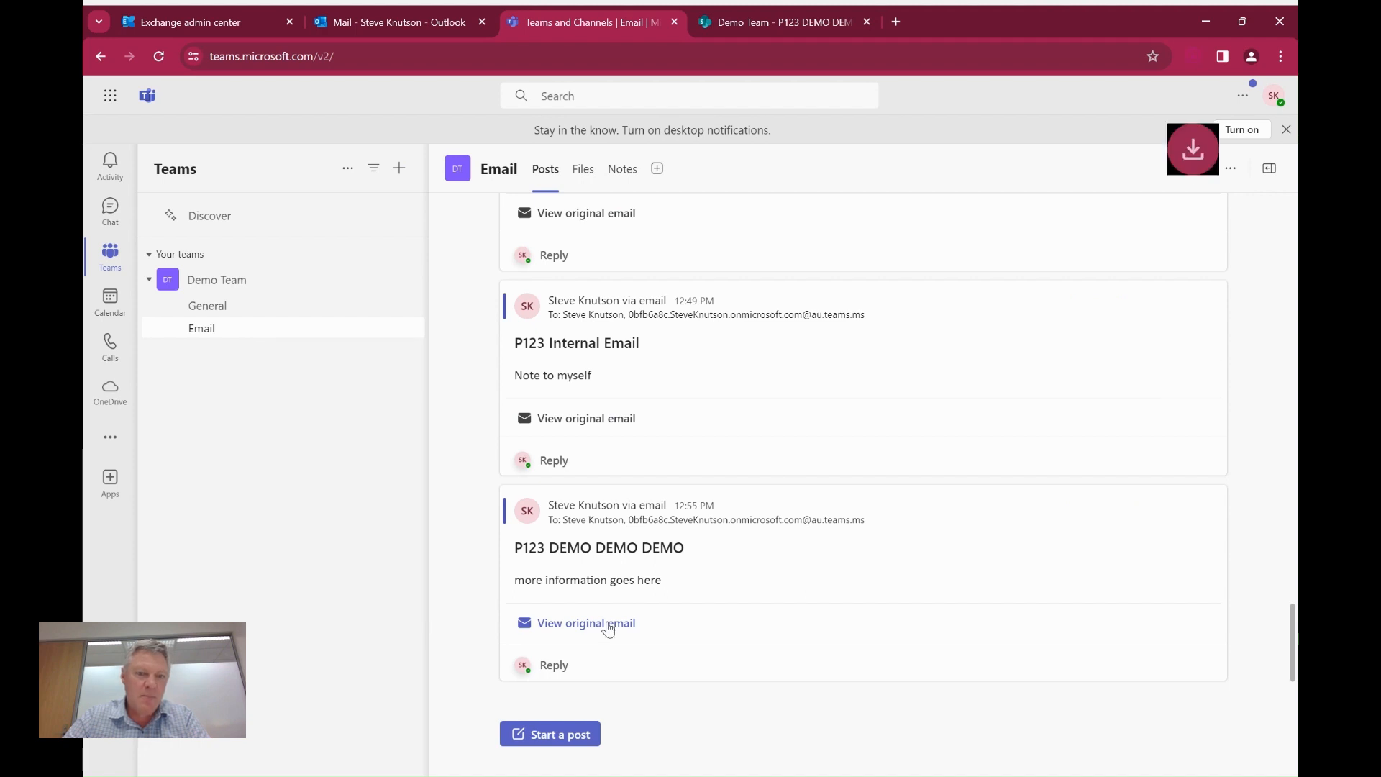
Step: Download the 'P123 DEMO DEMO DEMO' original email as an .eml file from its channel post
{"action": "left_click", "coordinate": [584, 623]}
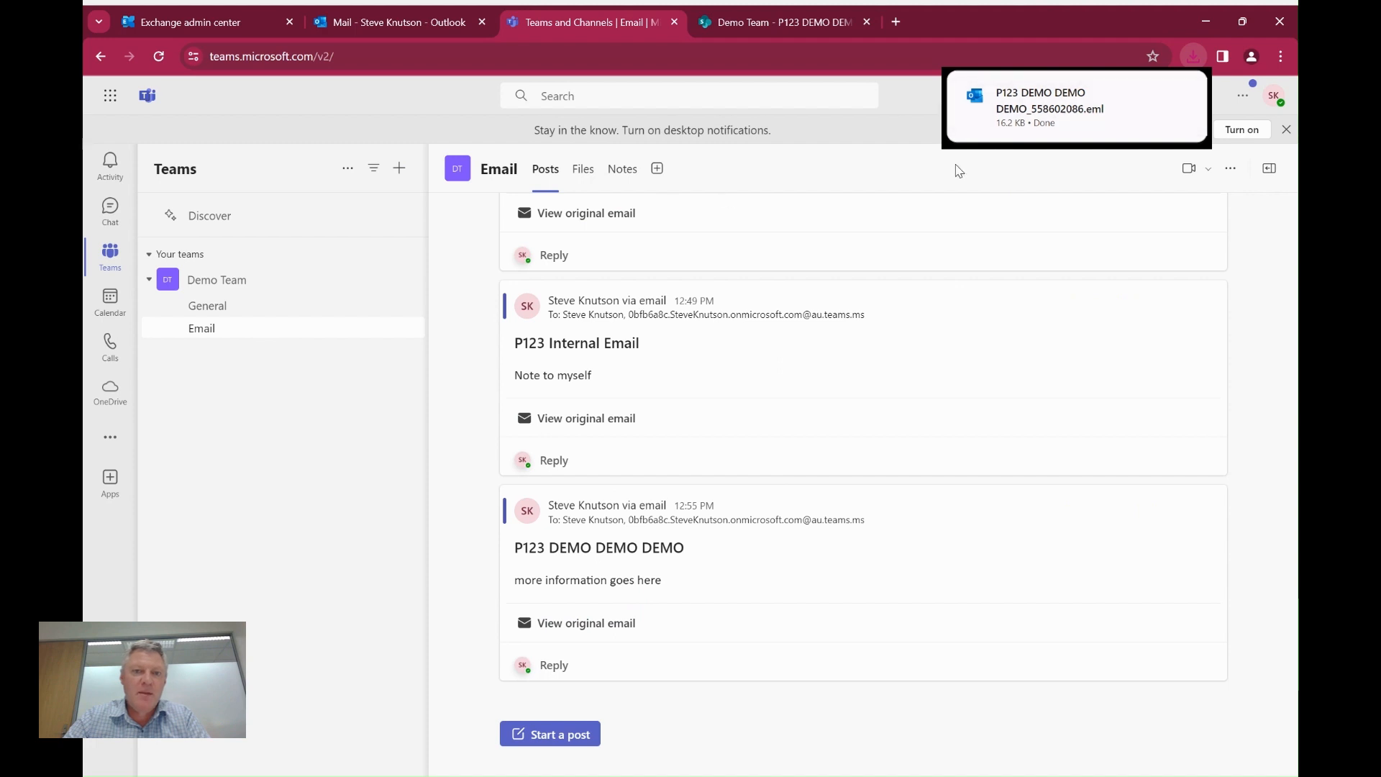
{"action": "mouse_move", "coordinate": [788, 172]}
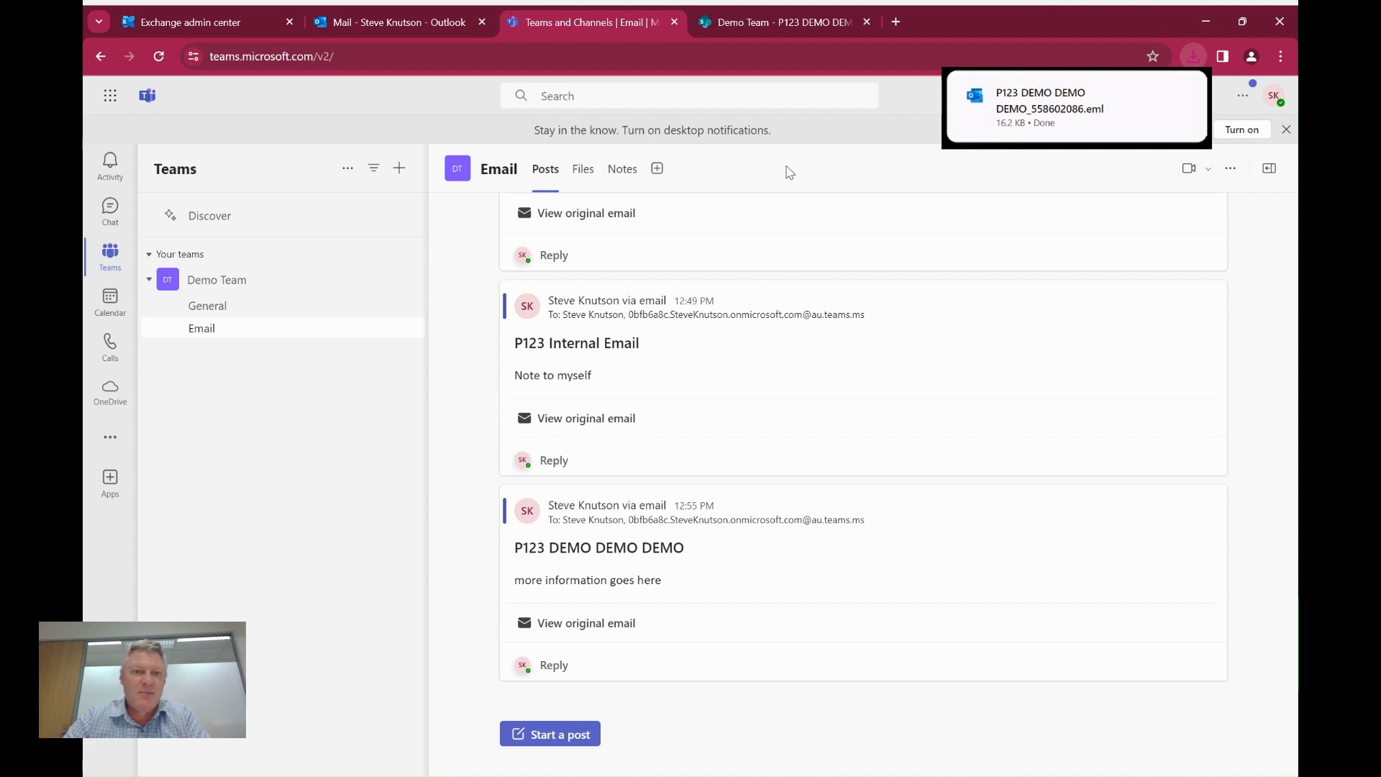